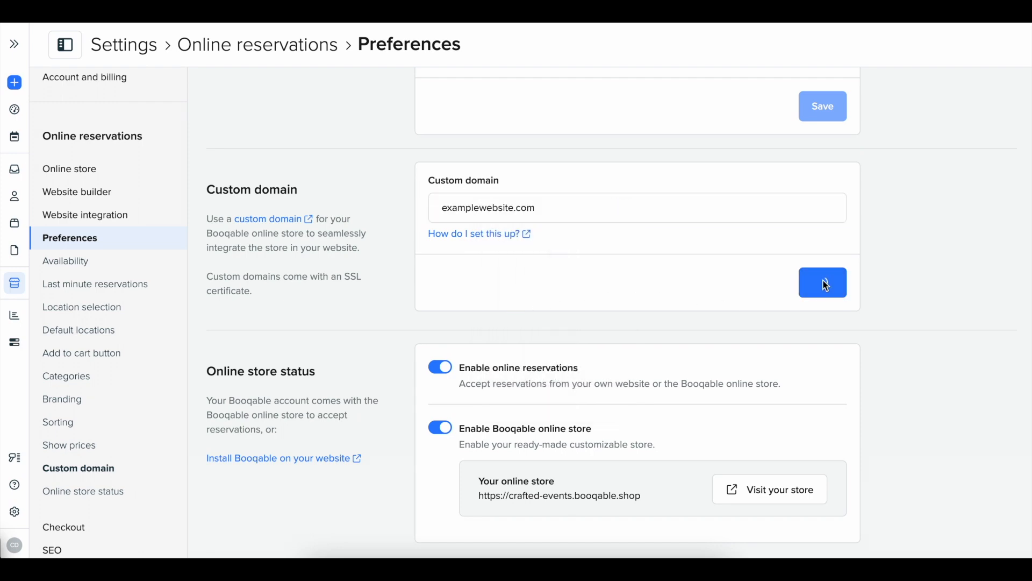
# Save examplewebsite.com as the Booqable online store's custom domain
pyautogui.click(821, 282)
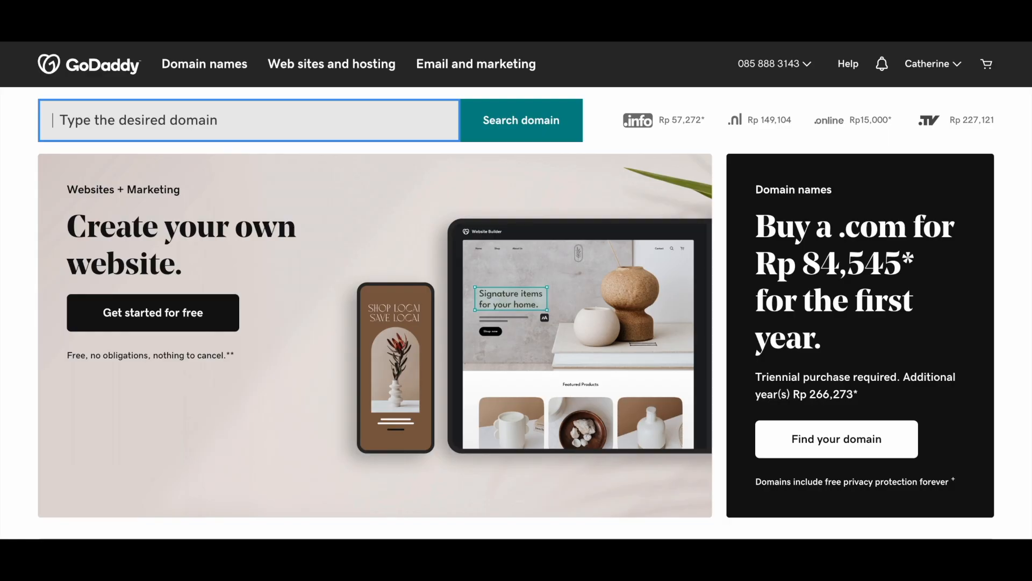
pyautogui.write('www')
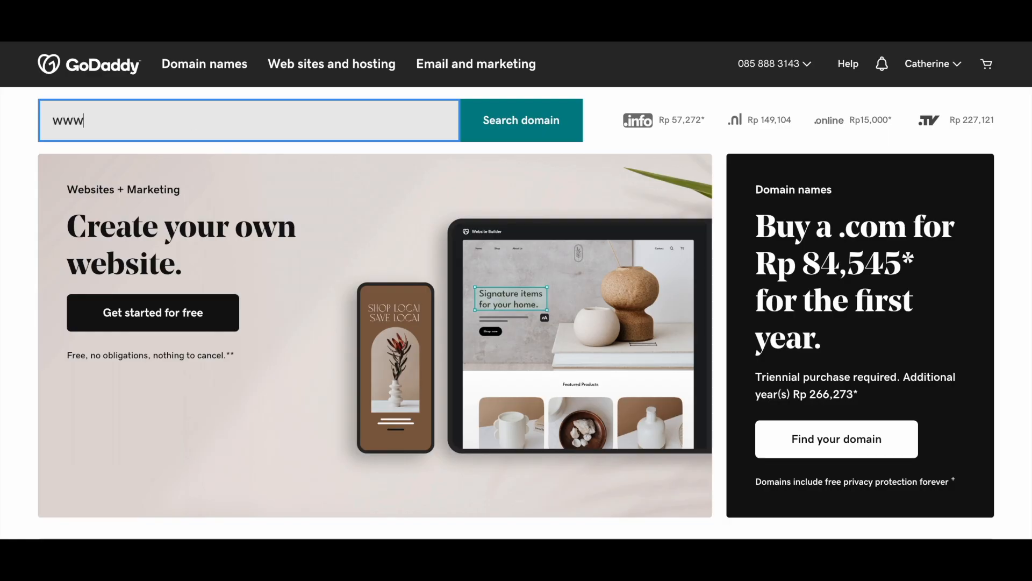
pyautogui.write('.examplewebsite.com')
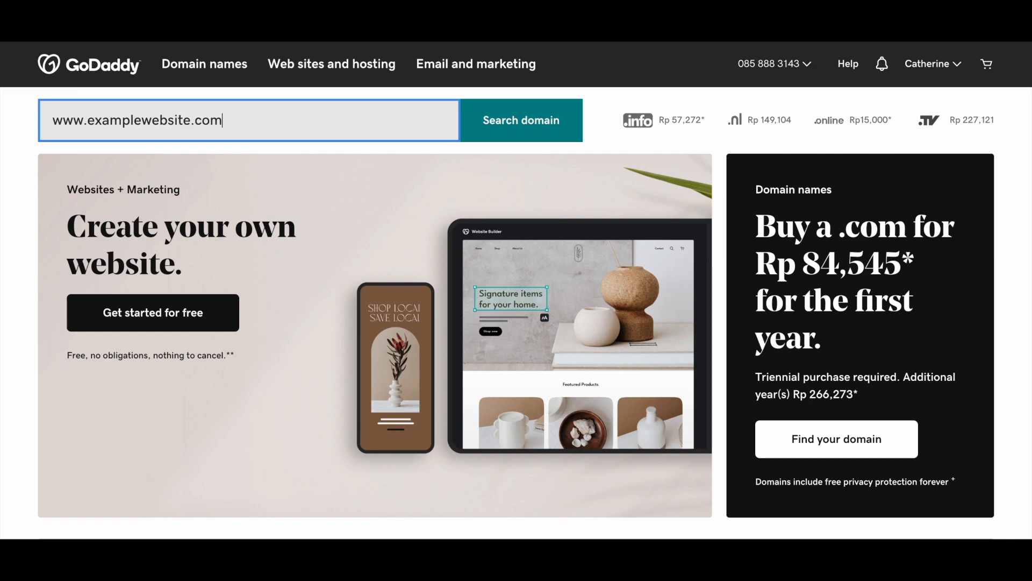
pyautogui.click(519, 120)
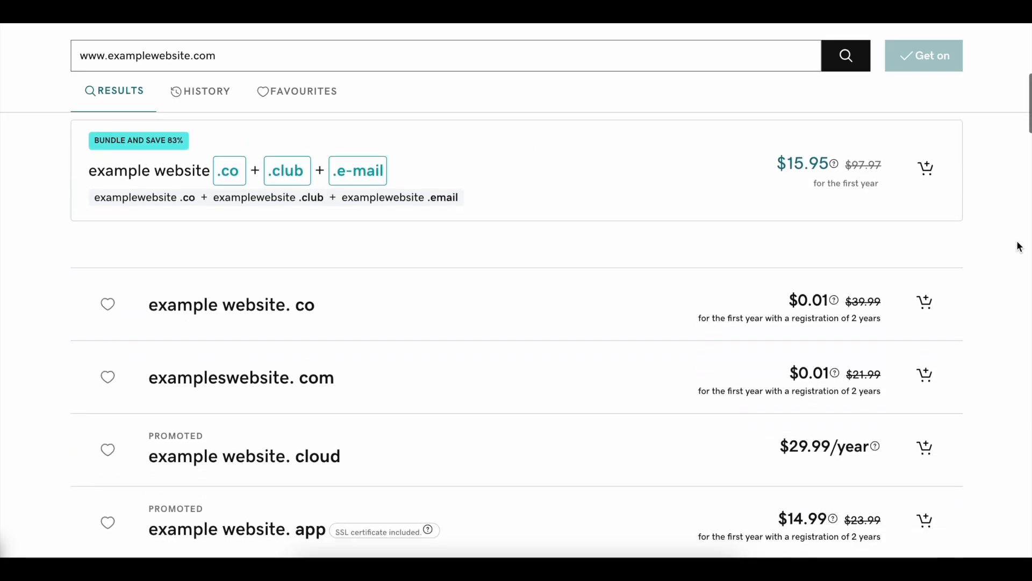
pyautogui.scroll(-3)
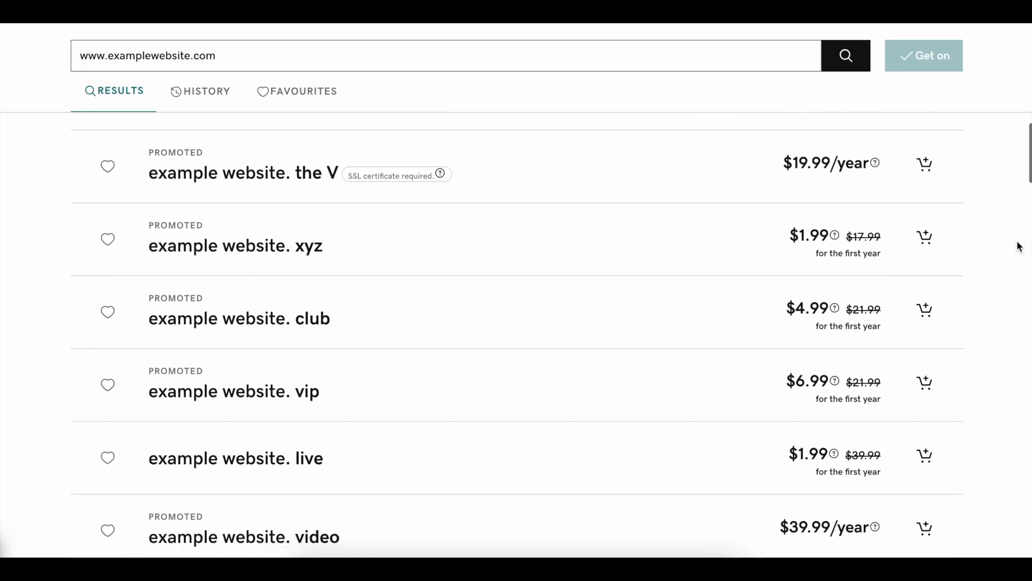
pyautogui.scroll(-3)
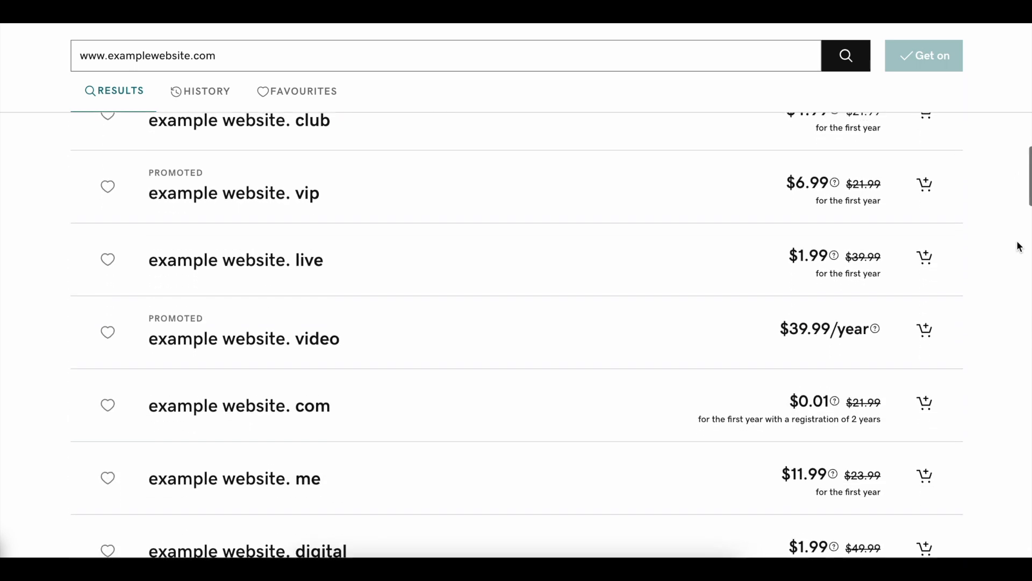
pyautogui.scroll(-3)
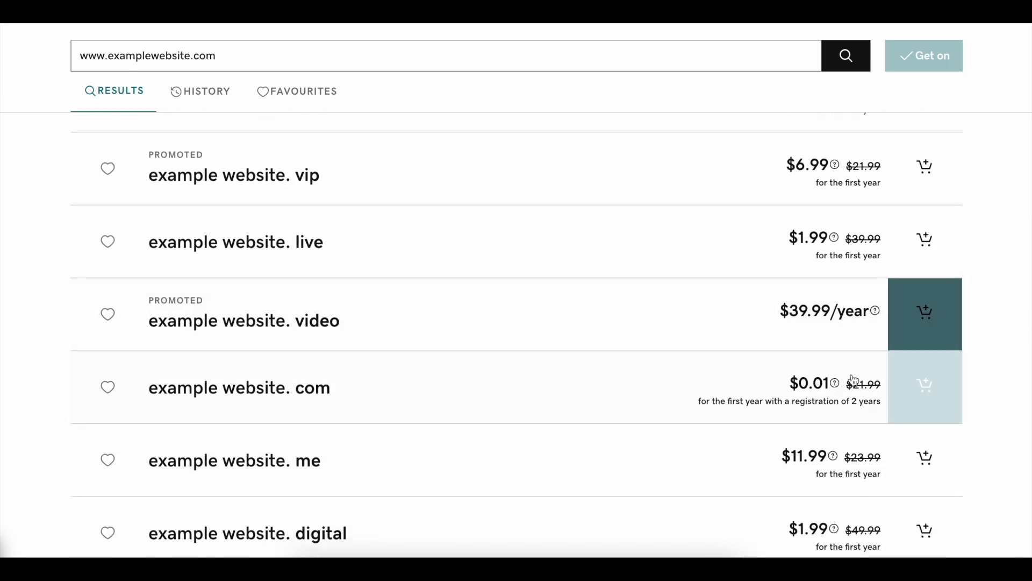
pyautogui.click(924, 385)
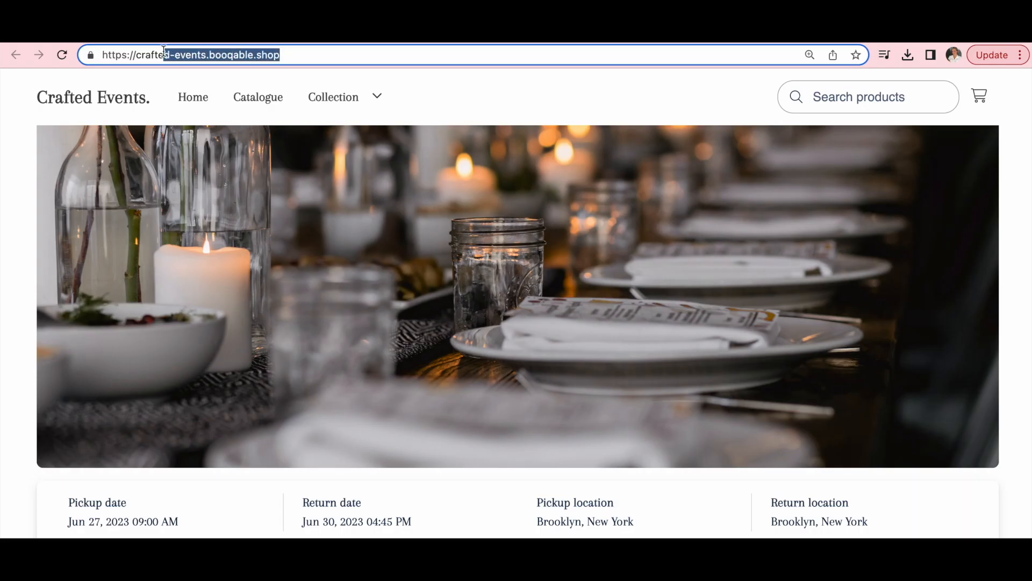
# Open Booqable's reservation preferences and select the examplewebsite.com name on the GoDaddy dashboard
pyautogui.click(188, 55)
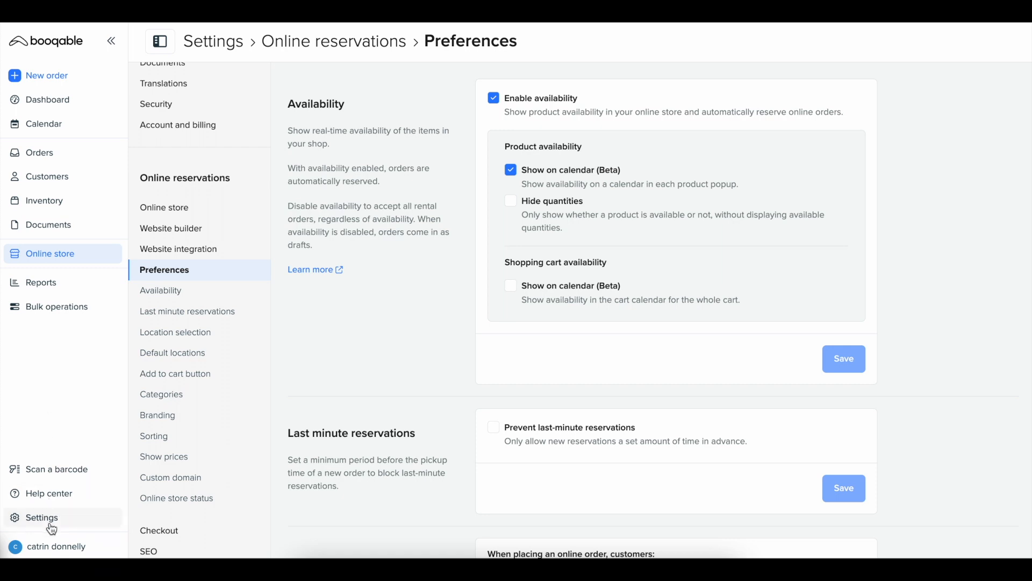
pyautogui.moveTo(176, 266)
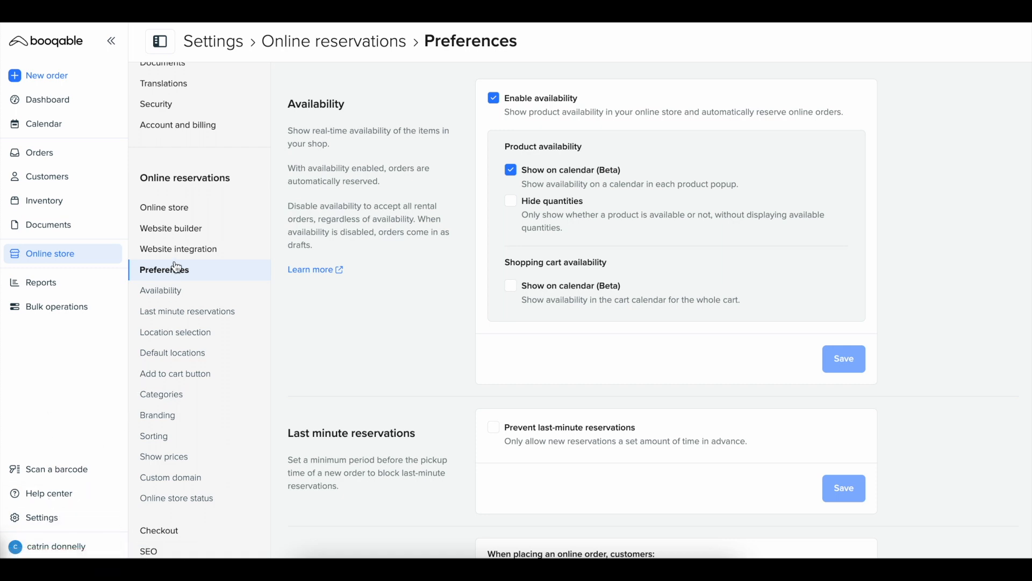
pyautogui.moveTo(178, 399)
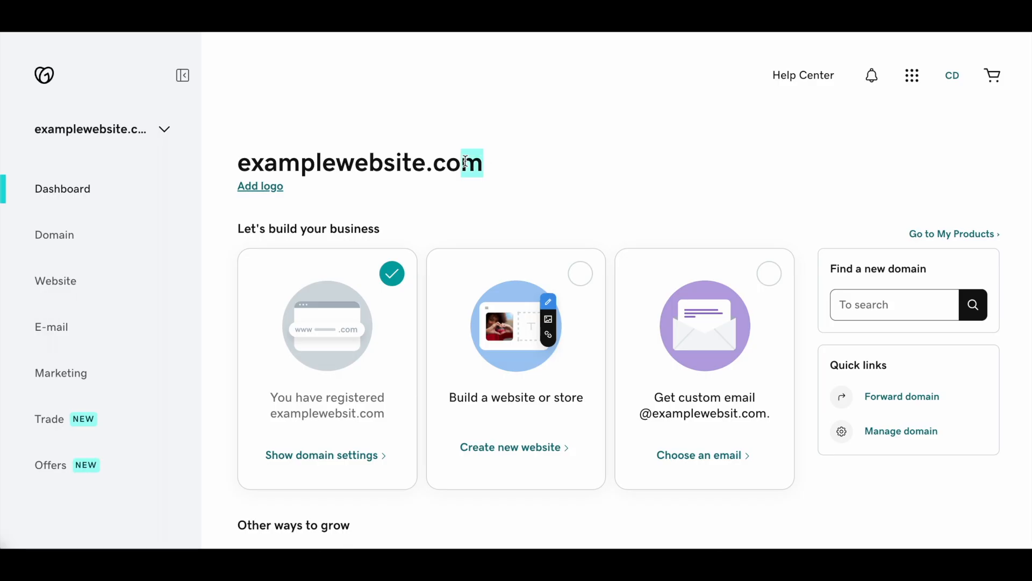
pyautogui.tripleClick(359, 162)
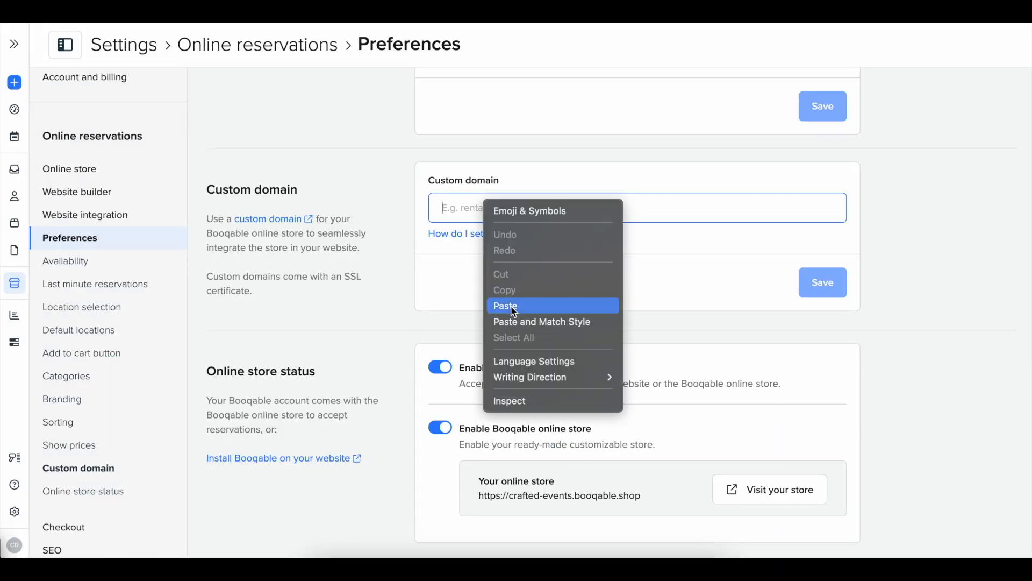
# Paste examplewebsite.com into Booqable's Custom domain field and save it
pyautogui.click(505, 306)
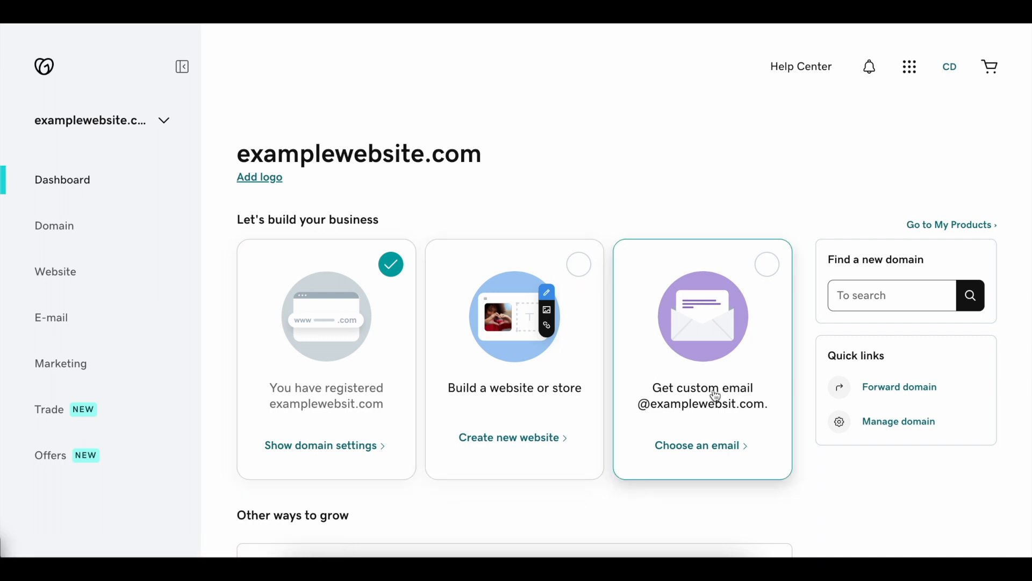
# Open examplewebsite.com's domain settings in GoDaddy and view its DNS records
pyautogui.click(322, 445)
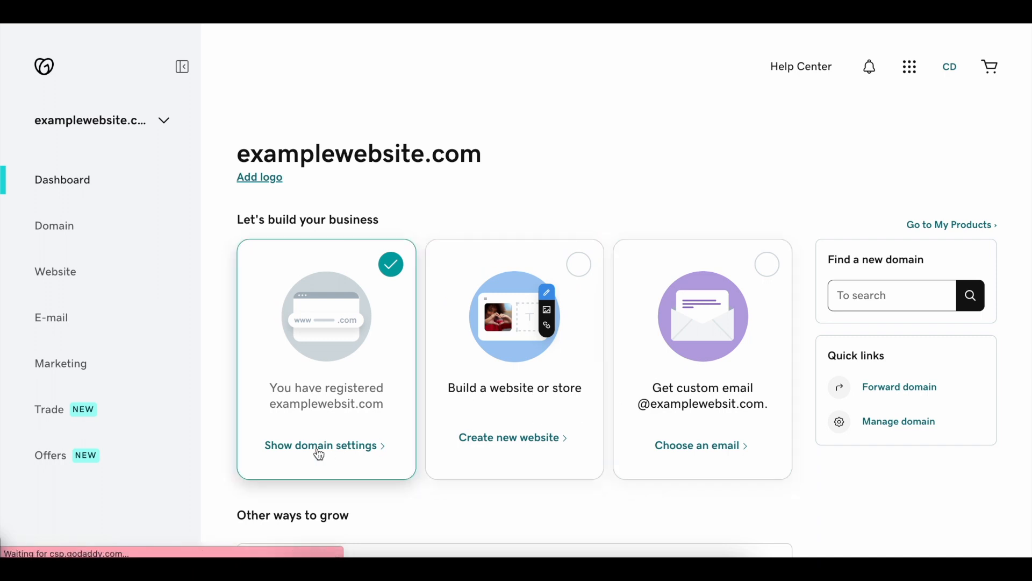
pyautogui.click(322, 445)
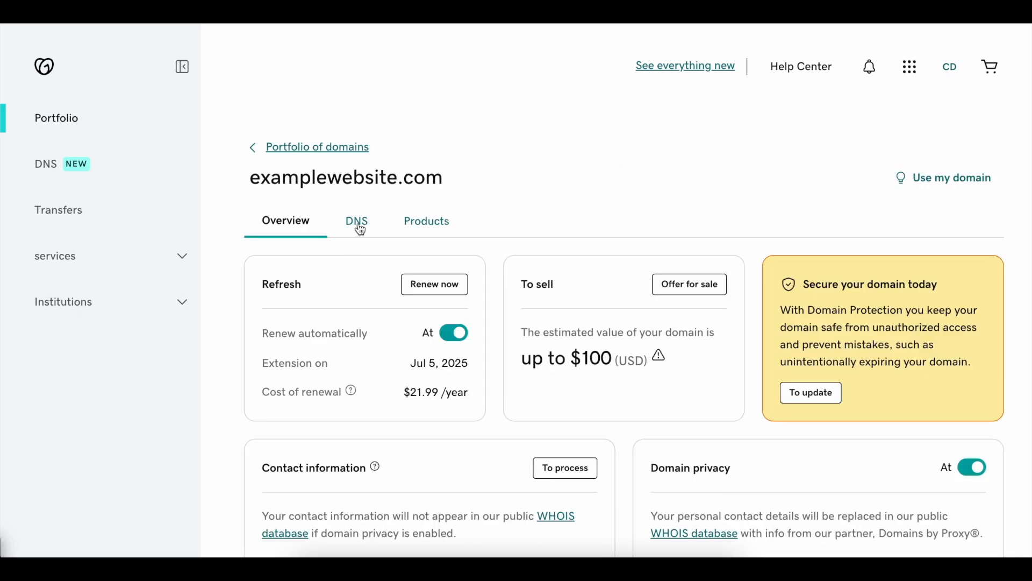
pyautogui.click(356, 220)
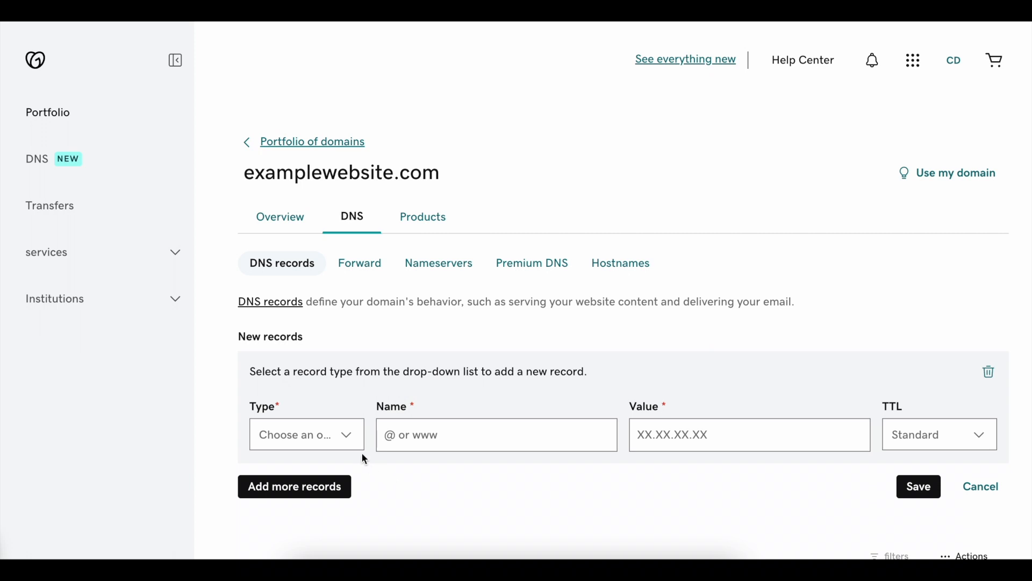
# Add an A record pointing to 54.160.66.7 with a custom 600-second TTL, and save
pyautogui.click(306, 434)
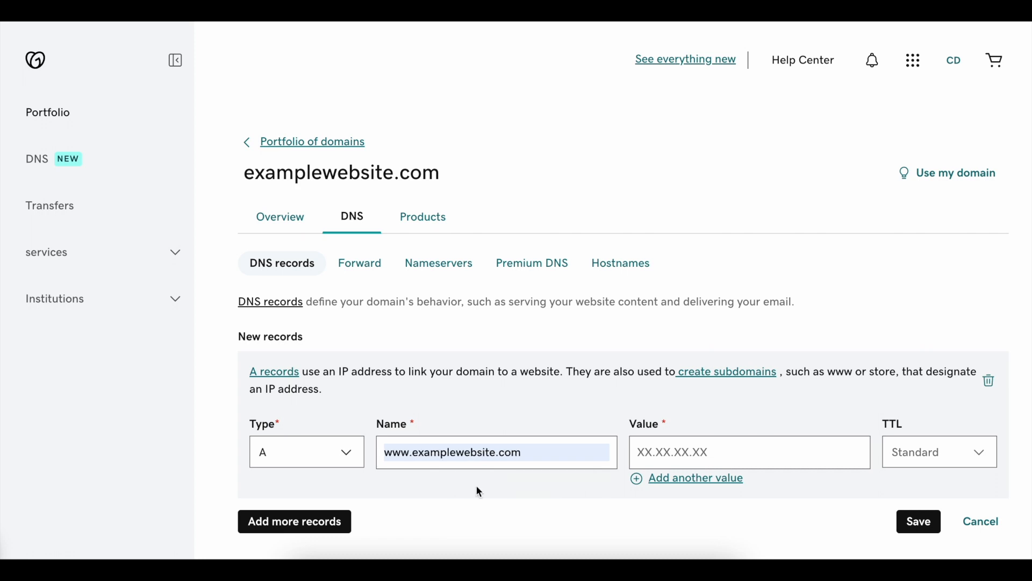
pyautogui.moveTo(607, 426)
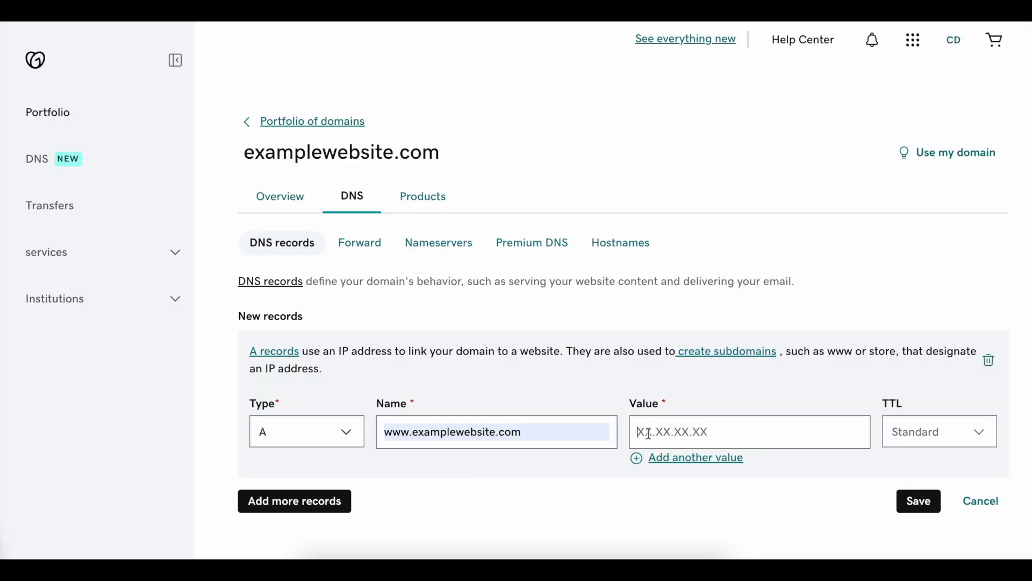
pyautogui.write('54.160.66.7')
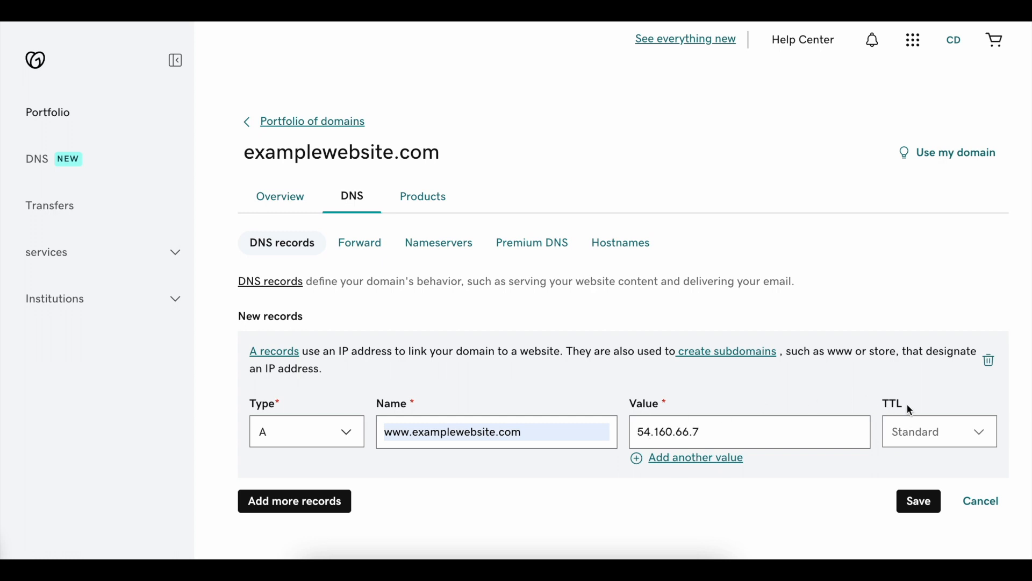
pyautogui.click(938, 431)
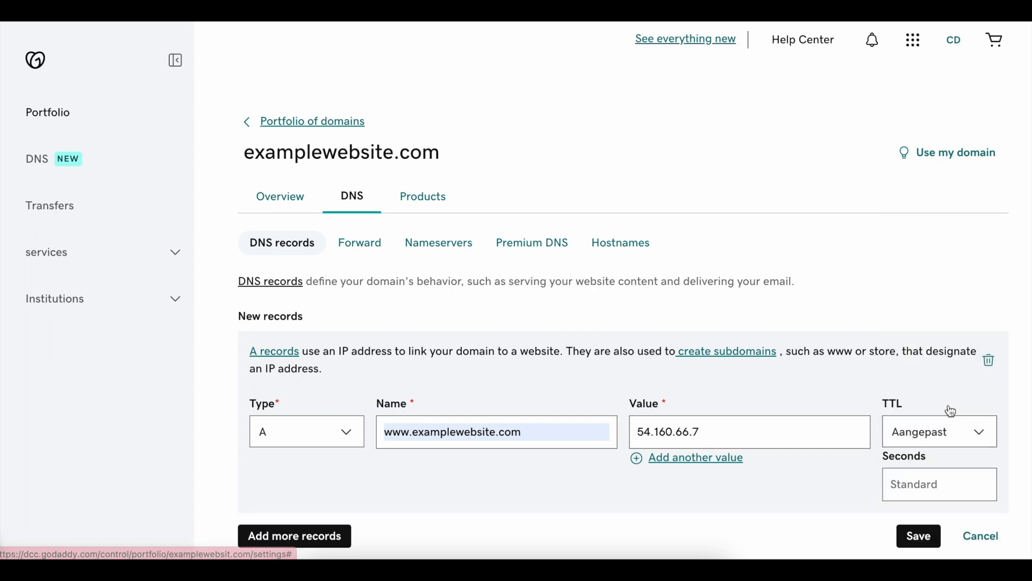
pyautogui.write('600')
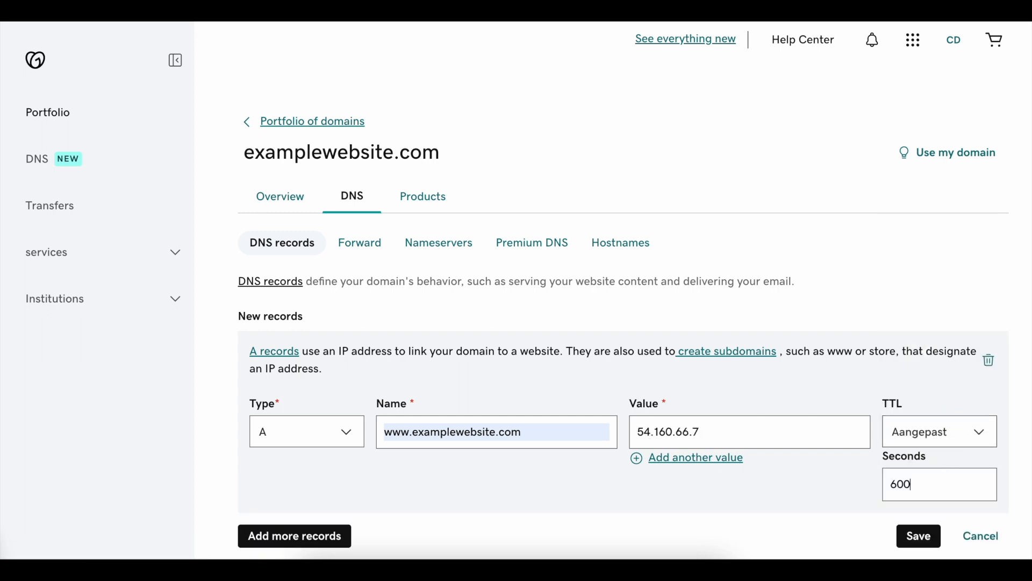
pyautogui.click(918, 536)
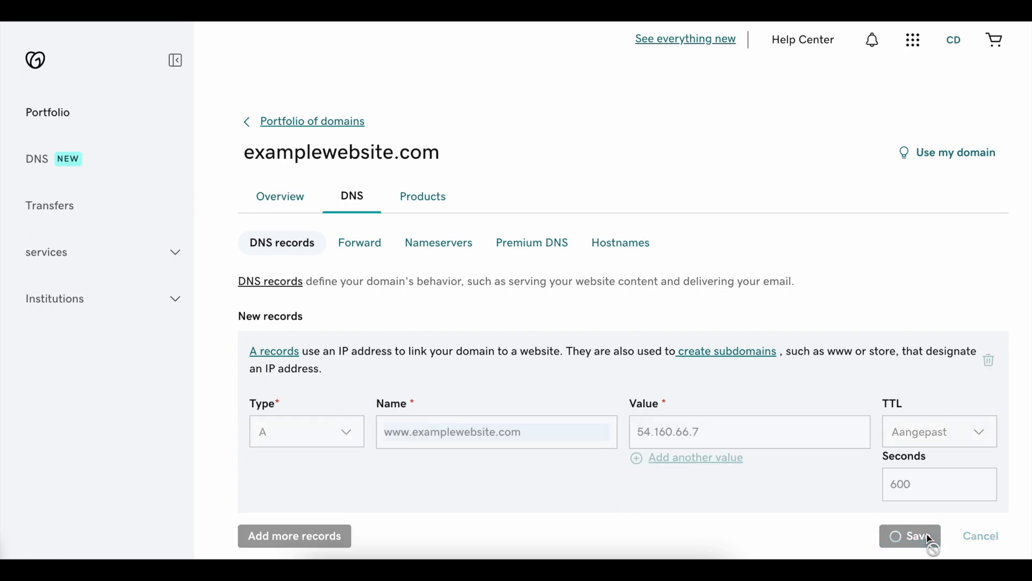
pyautogui.click(910, 535)
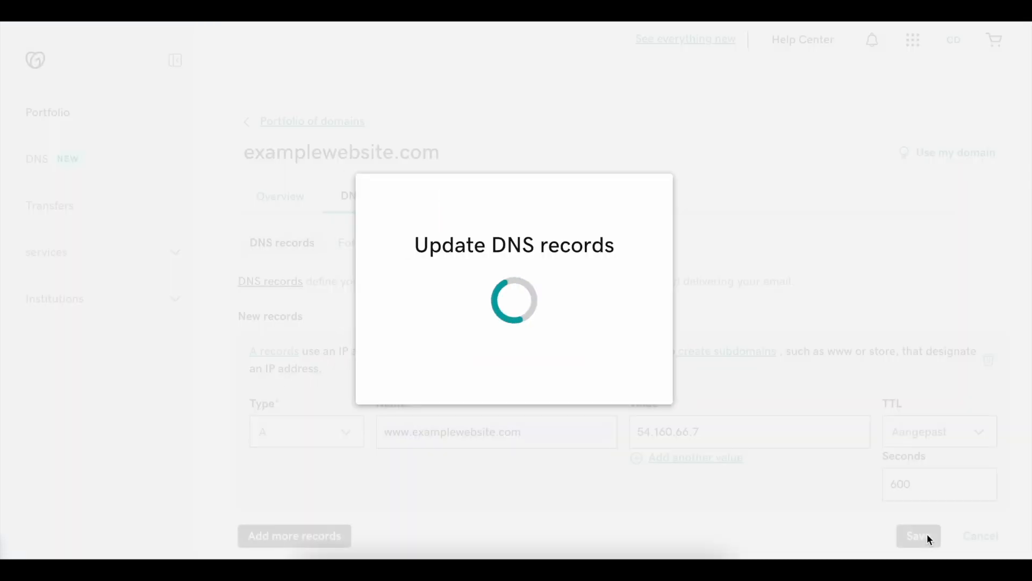
pyautogui.click(918, 536)
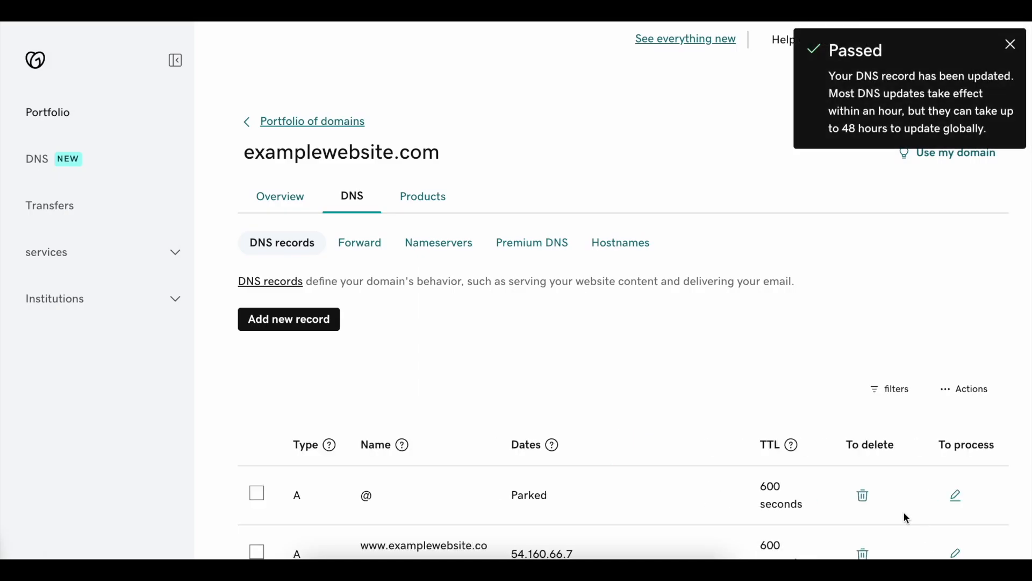
pyautogui.scroll(-3)
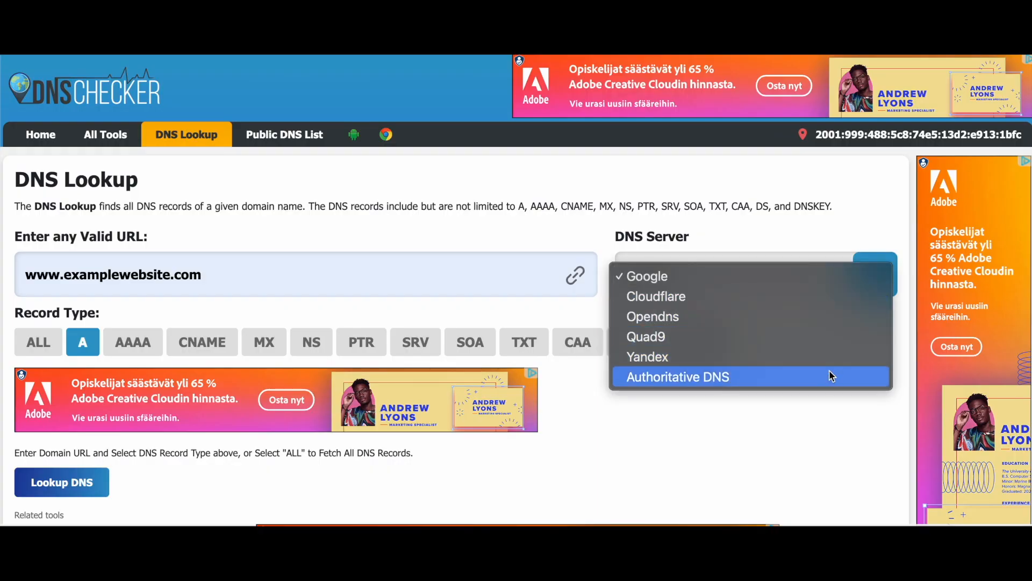
pyautogui.click(874, 273)
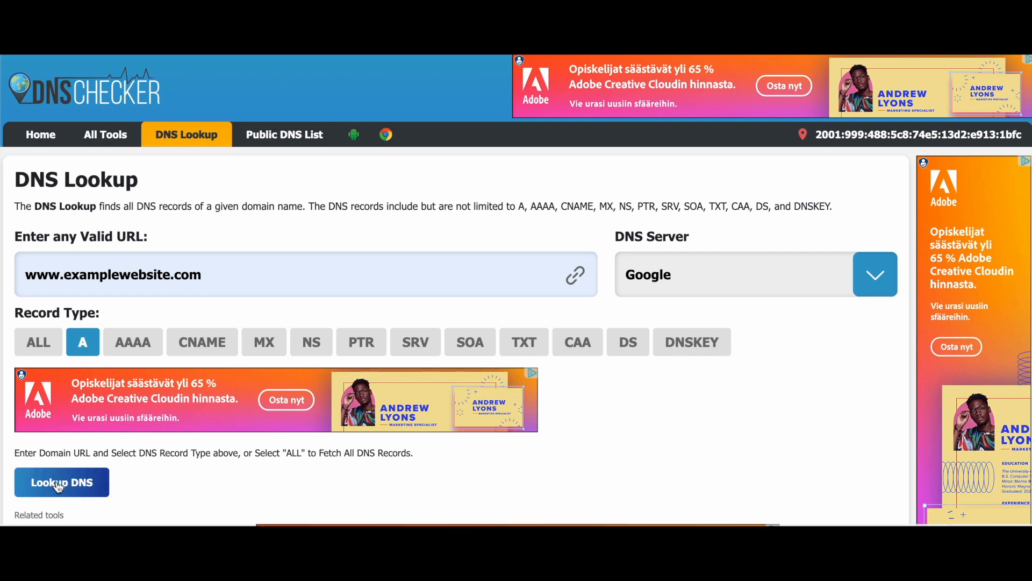
pyautogui.click(62, 481)
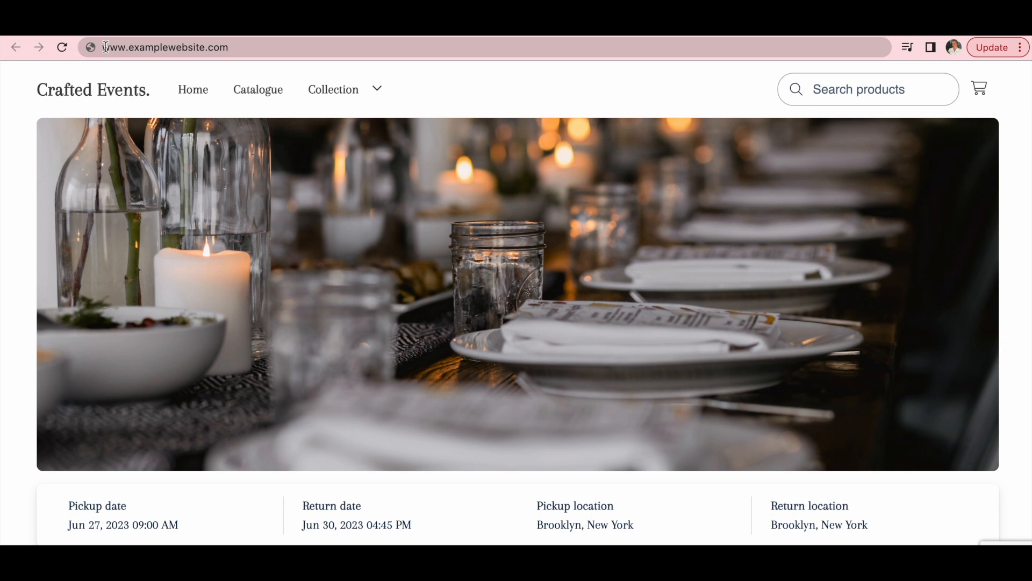
pyautogui.click(165, 47)
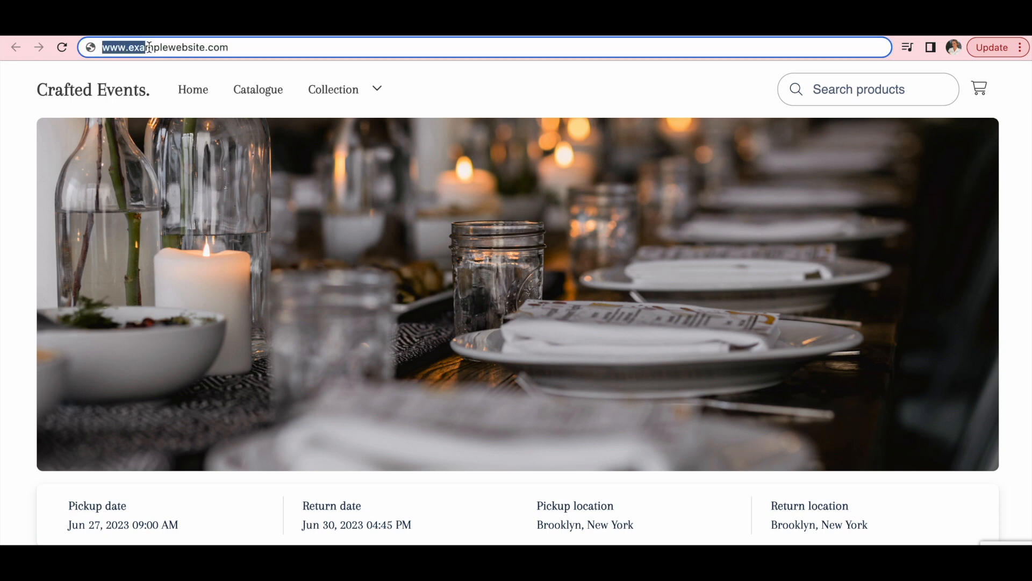